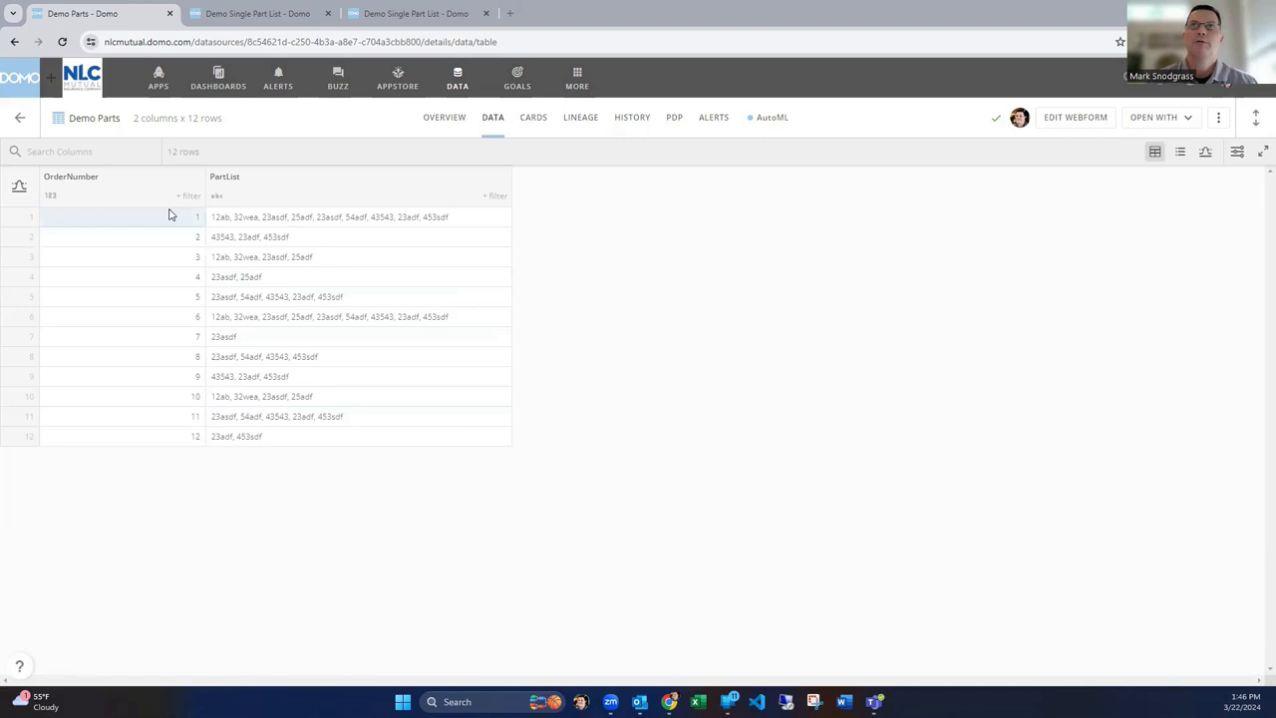
Show the Select Columns 1 preview pairing each OrderNumber and PartList with one partnumber
left_click(319, 217)
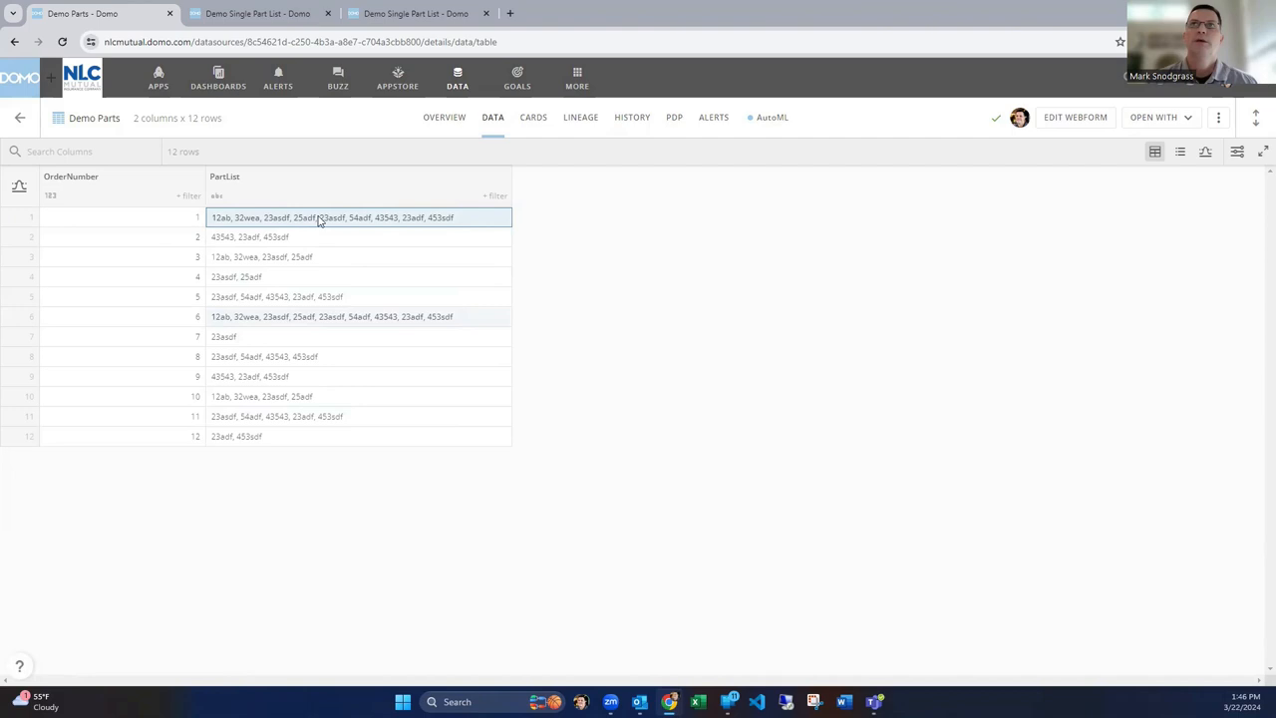
left_click(224, 335)
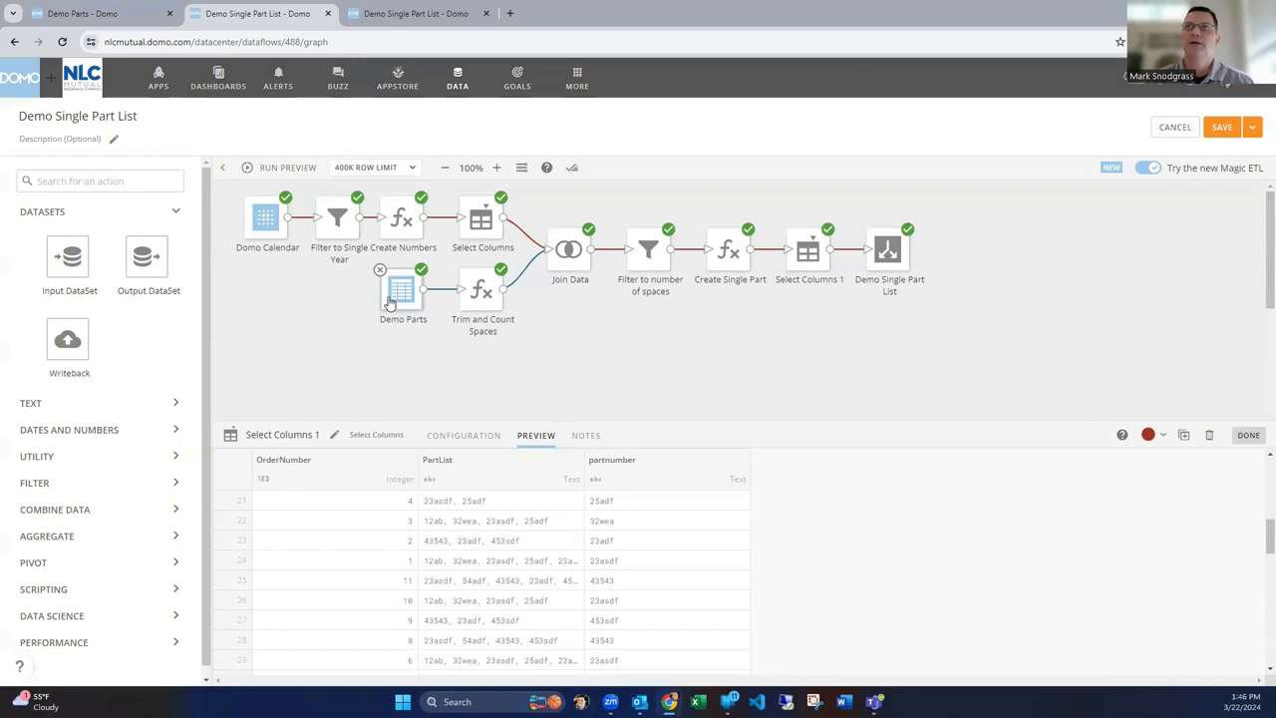
Review the Trim and Count Spaces formulas: squashed PartList, lengths, num_spaces and JoinKey 1
left_click(403, 289)
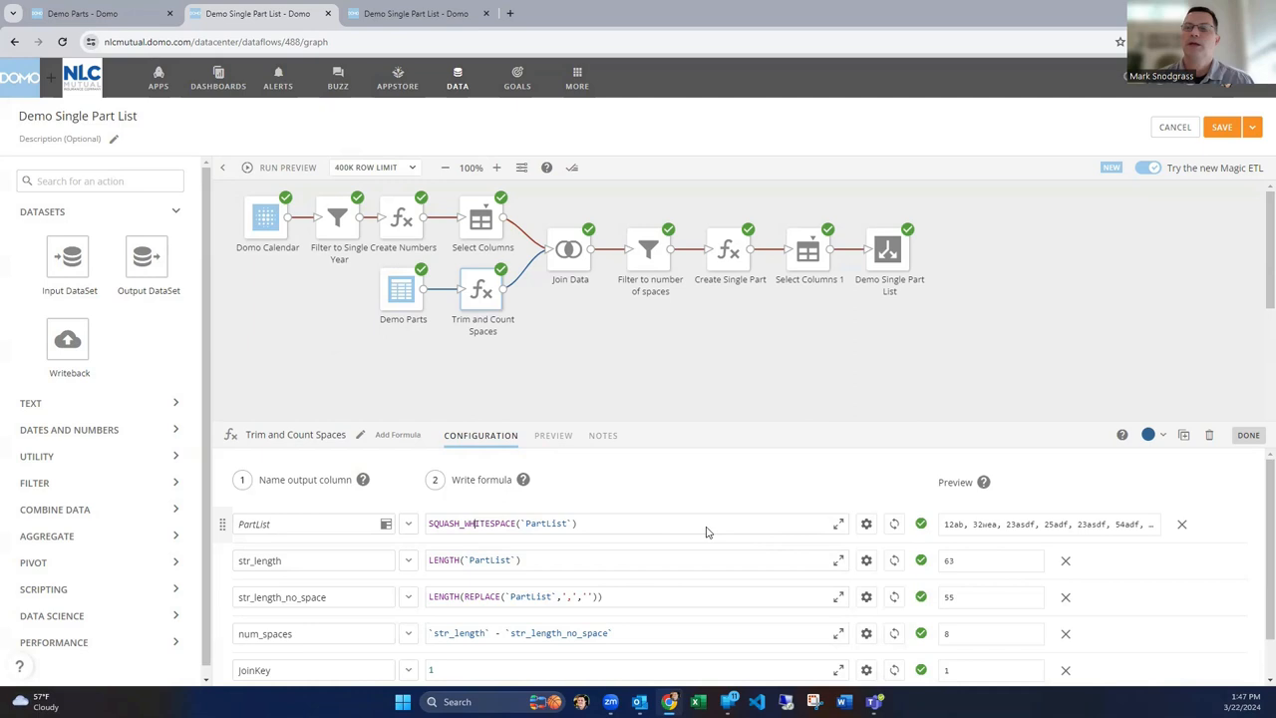
mouse_move(973, 524)
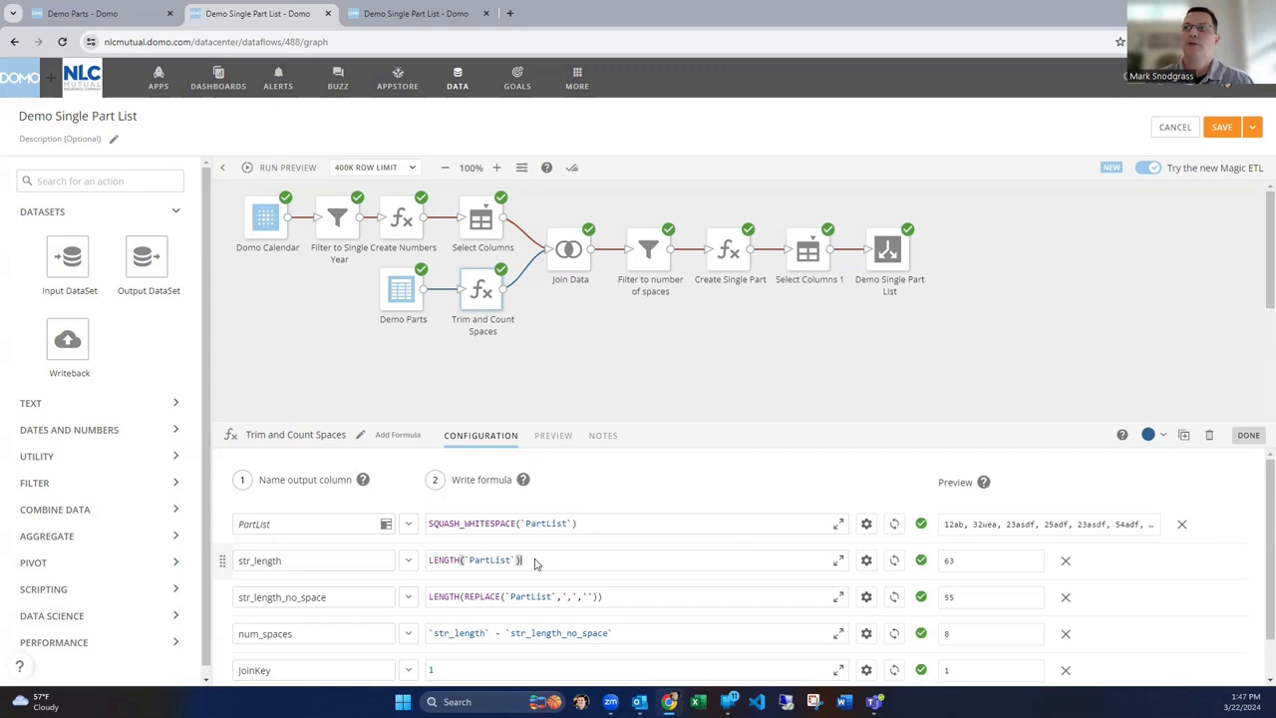
mouse_move(566, 610)
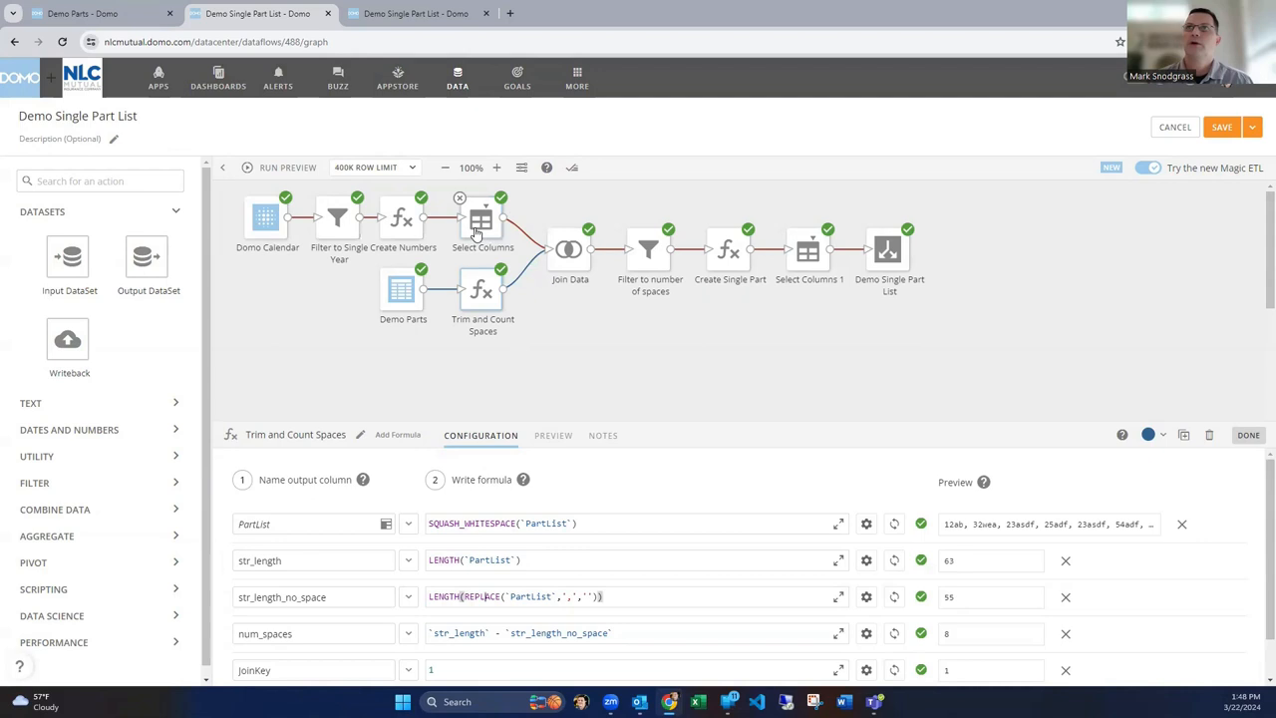
Browse the Domo Calendar input's rows, a date table with year, month and day columns
left_click(267, 217)
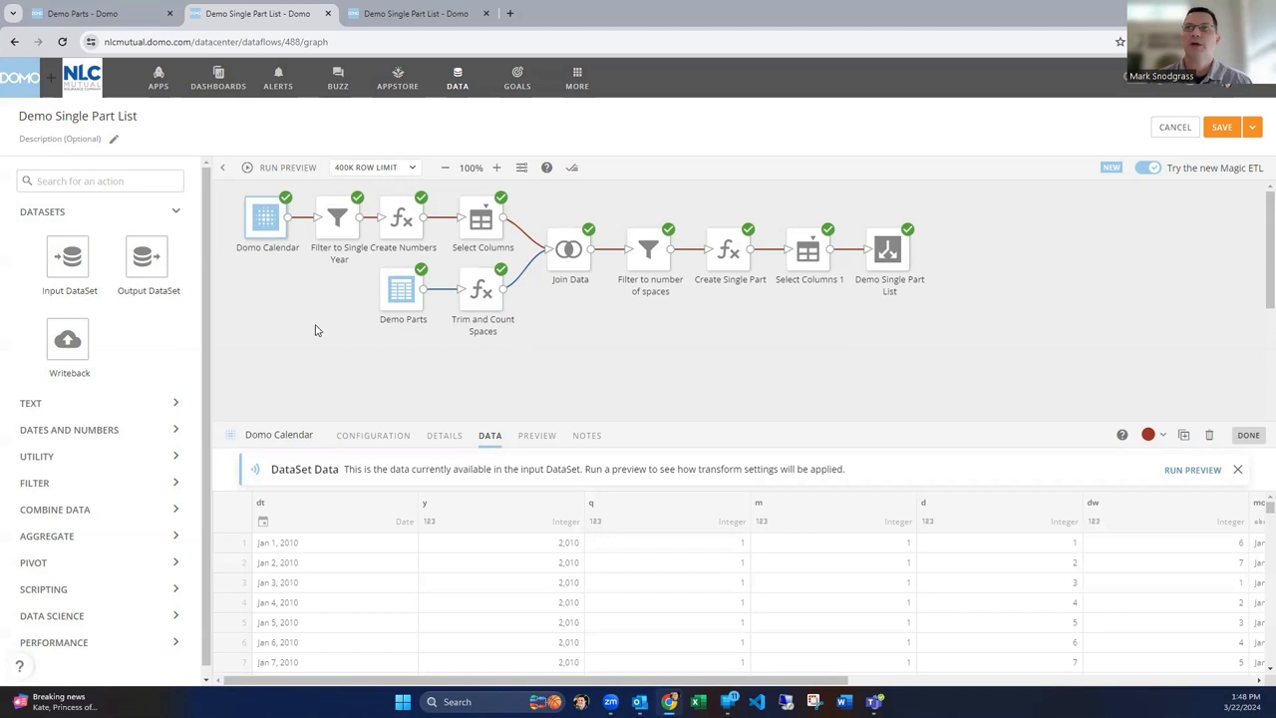
scroll("down", 3)
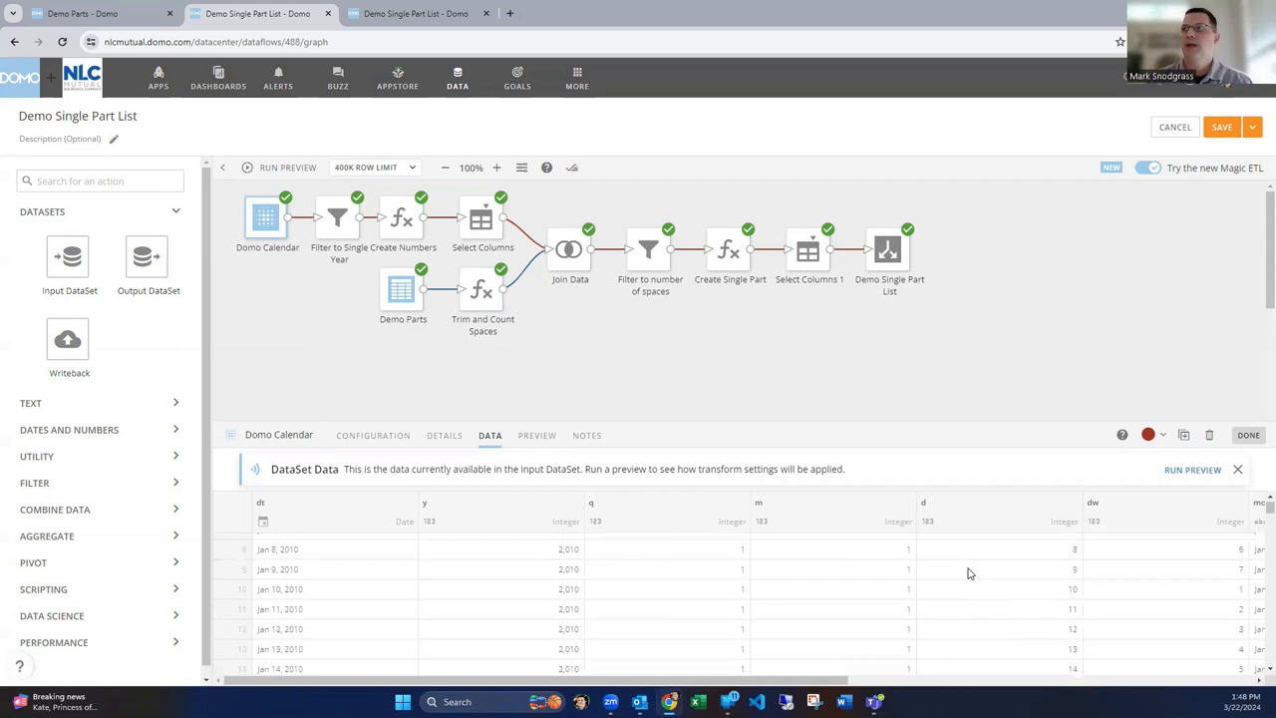
scroll("down", 3)
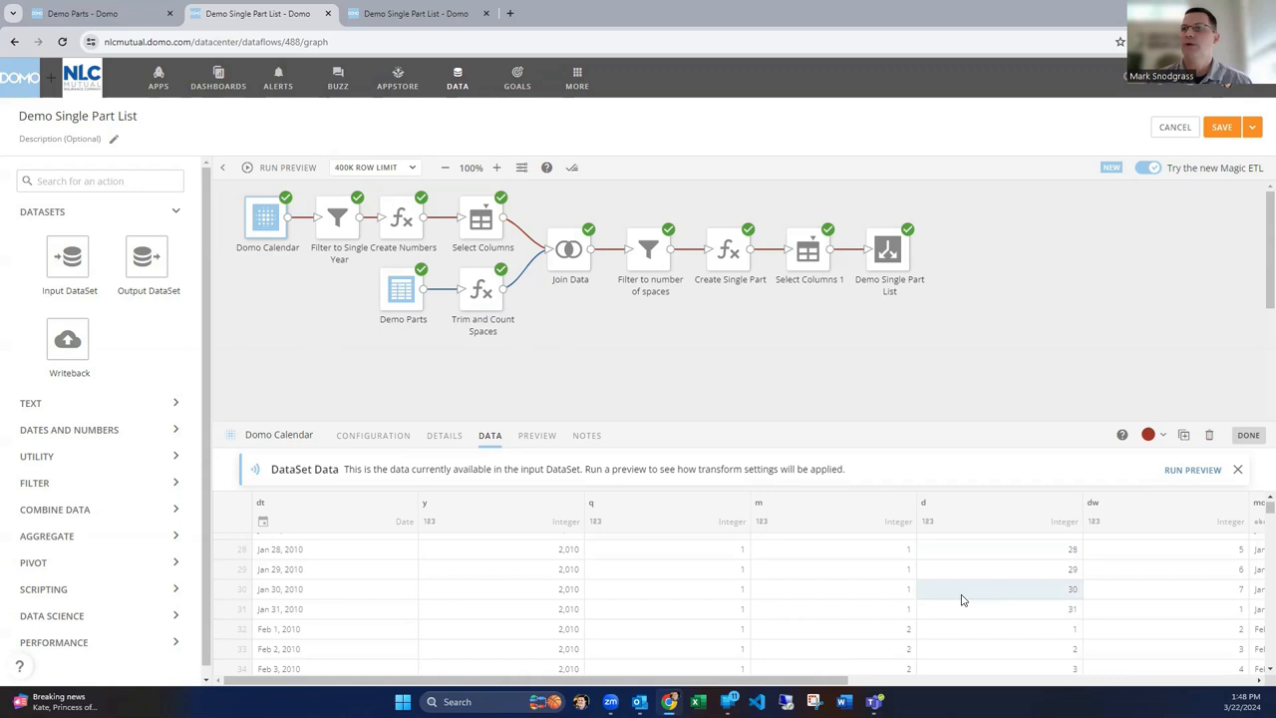
scroll("down", 3)
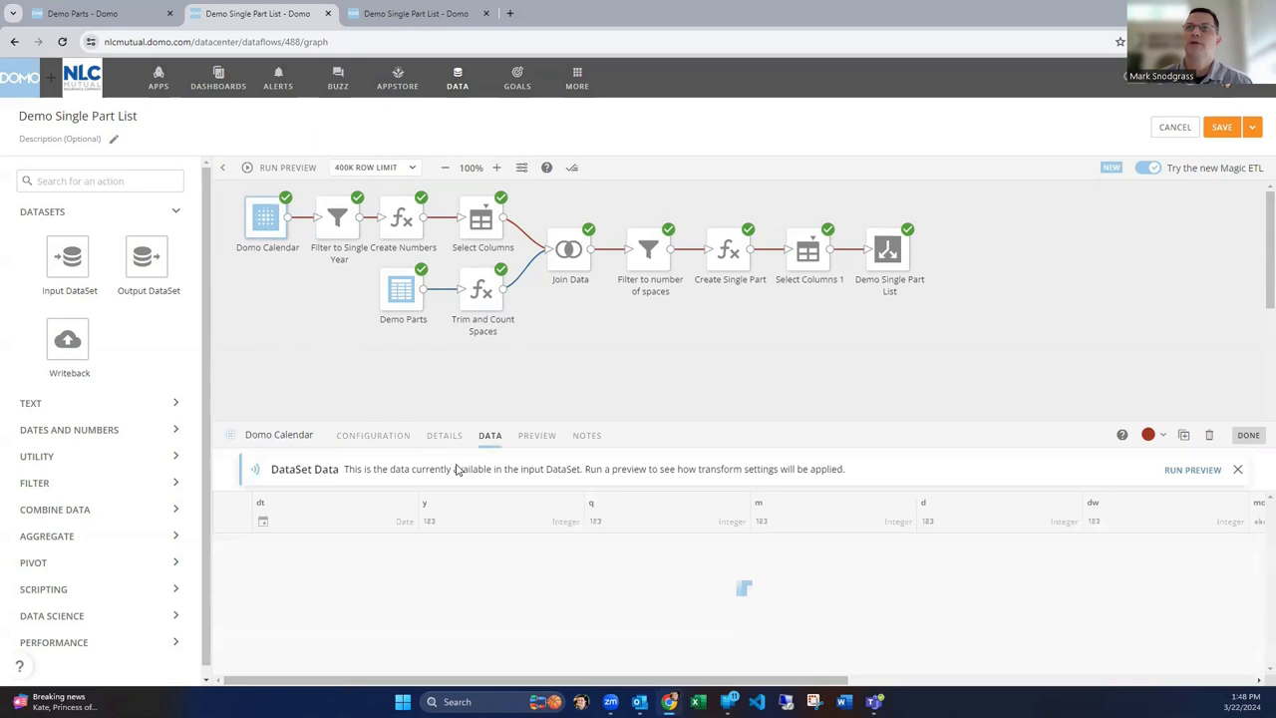
Review Create Numbers (Number as day of year minus 1, JoinKey 1), then the Select Columns preview of JoinKey and Number
left_click(401, 217)
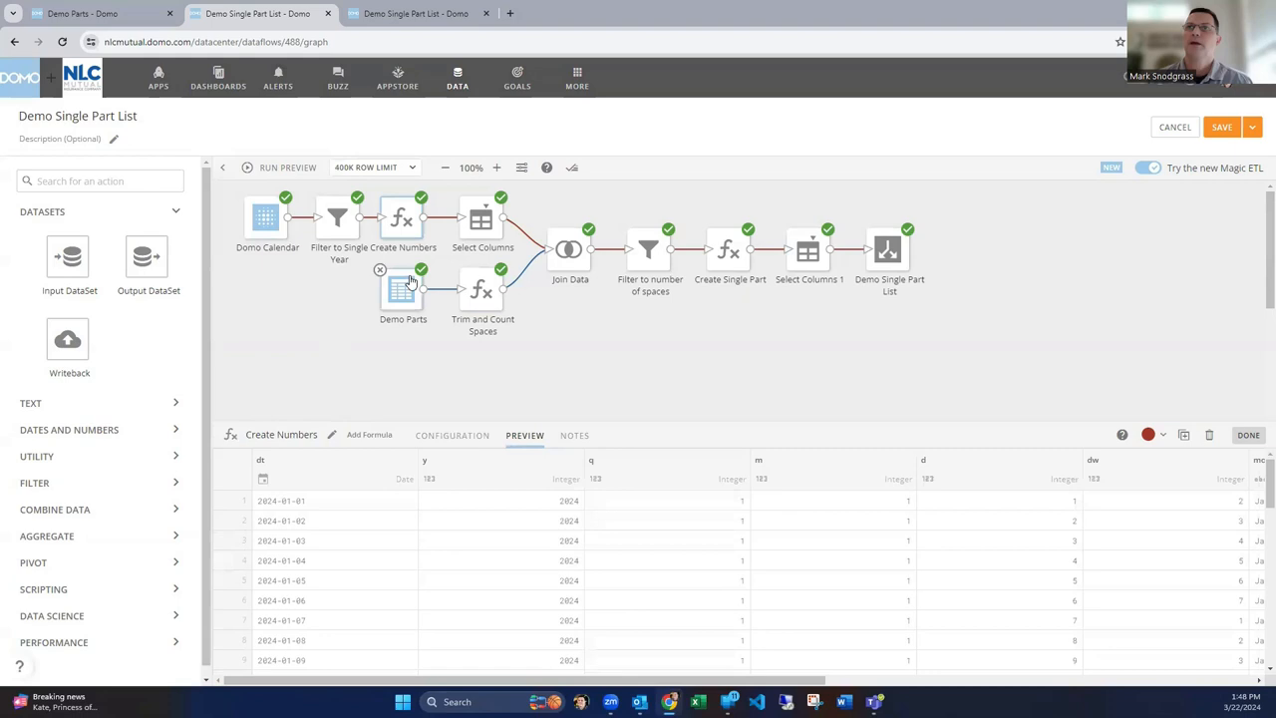
left_click(334, 217)
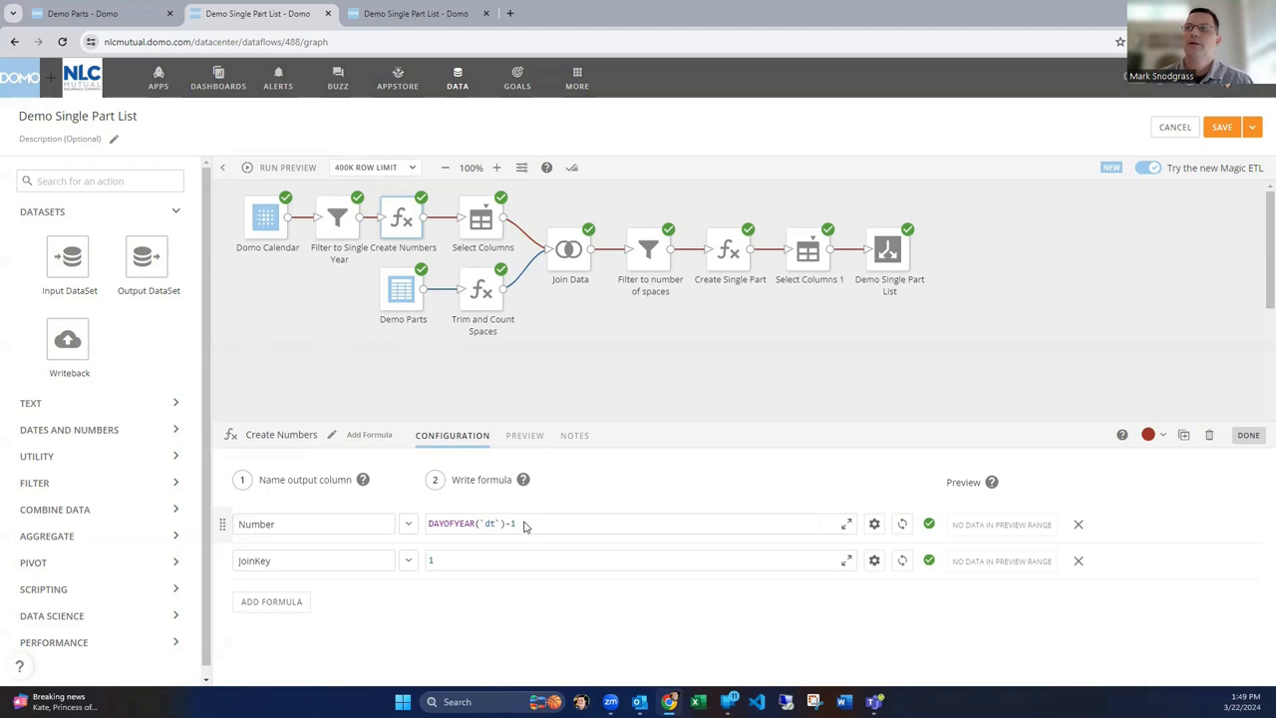
left_click(524, 434)
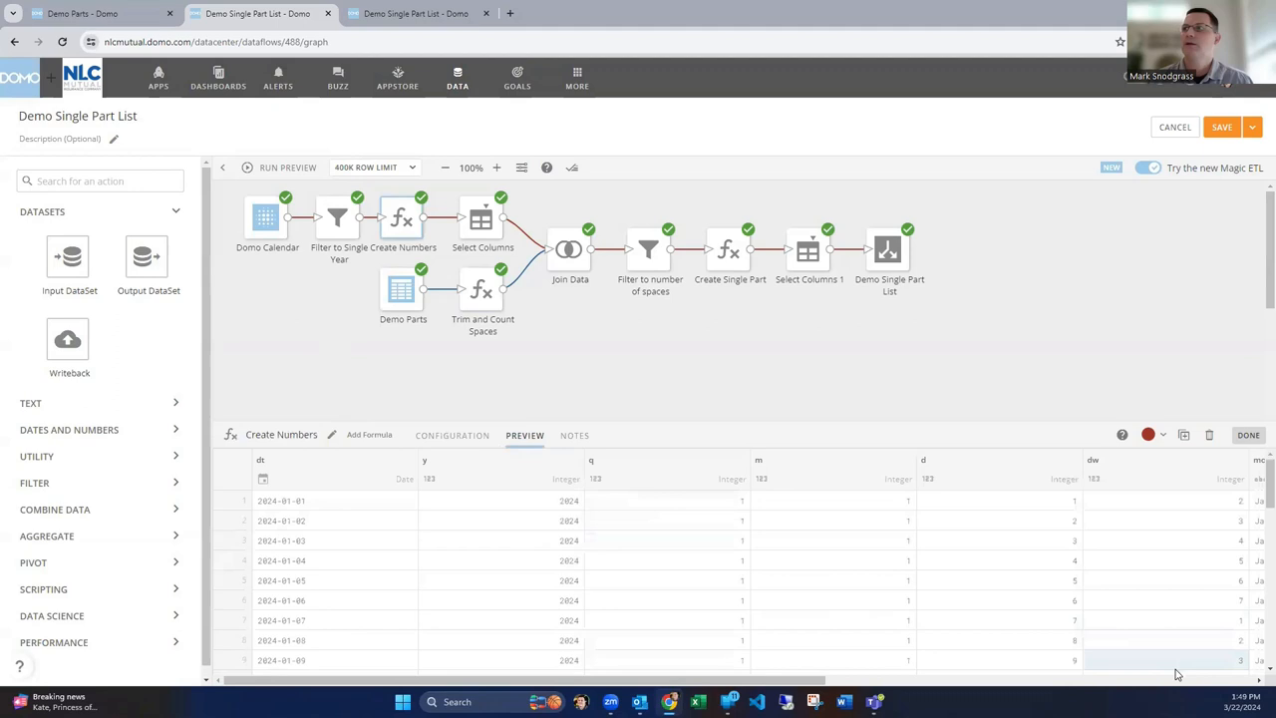
scroll("right", 3)
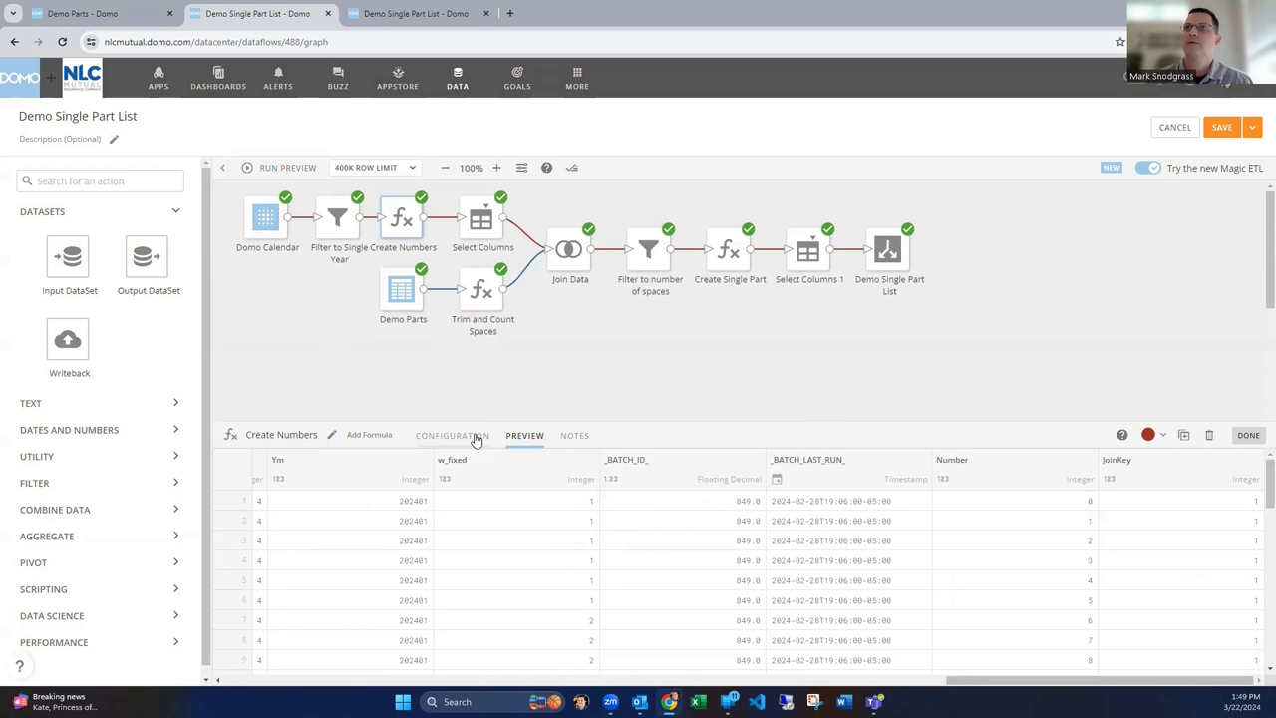
left_click(479, 218)
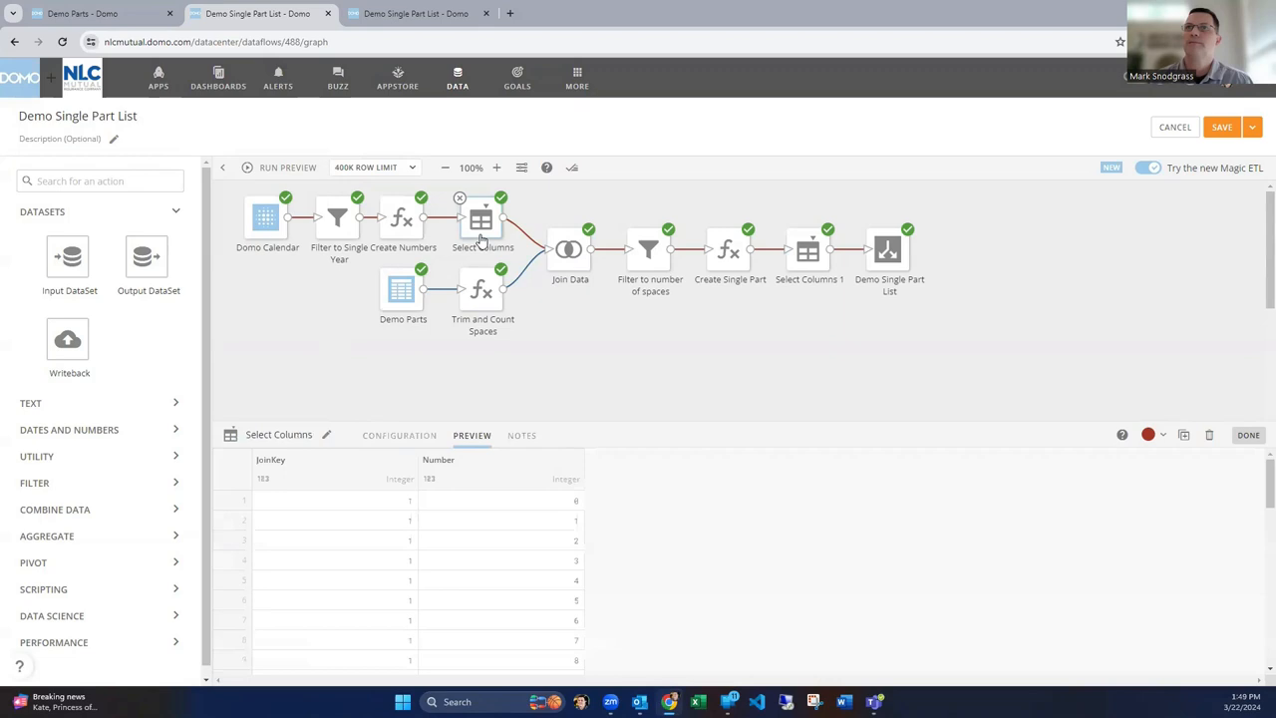
Review the Join Data settings and Trim formulas, then the Filter to number of spaces output rows
left_click(499, 501)
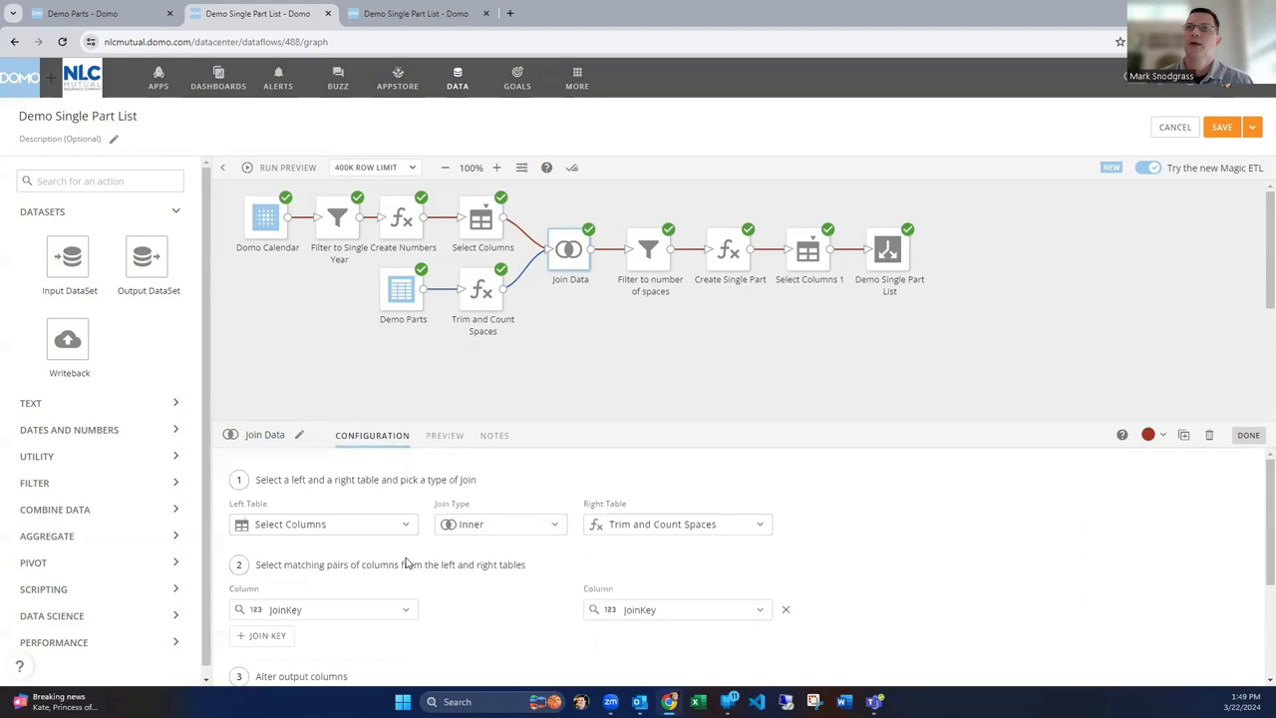
mouse_move(522, 594)
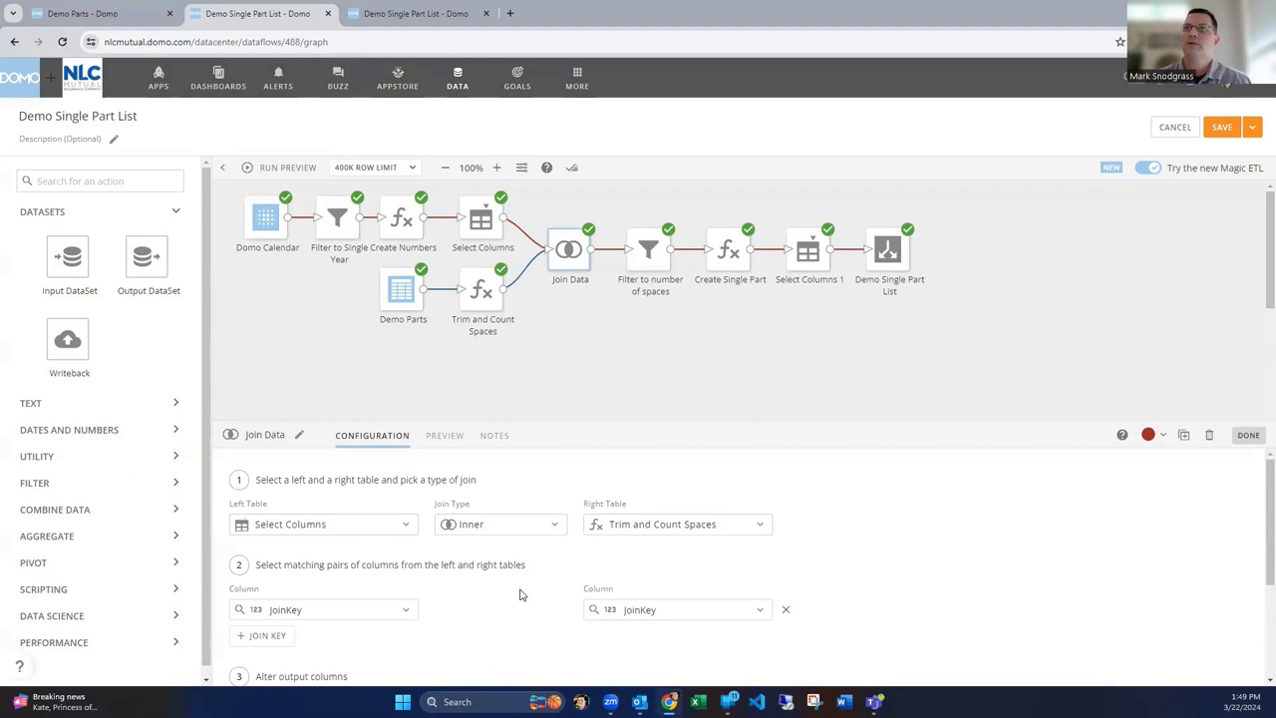
left_click(482, 289)
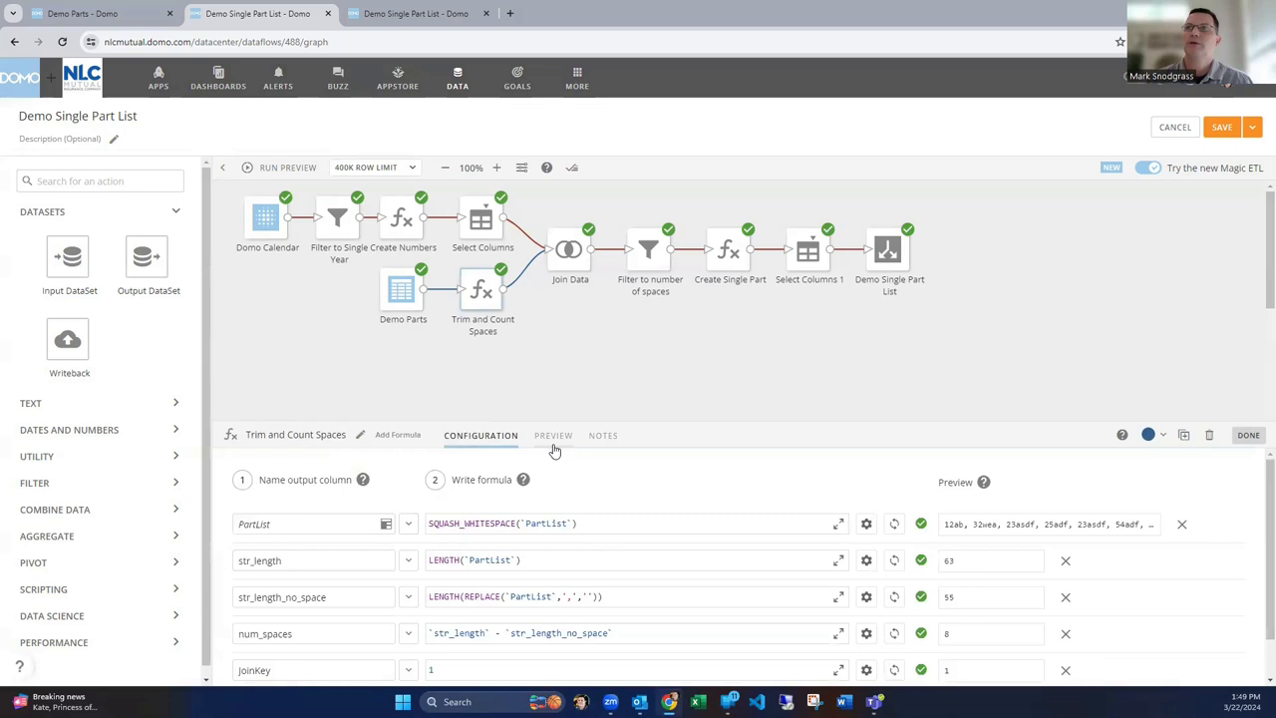
left_click(570, 249)
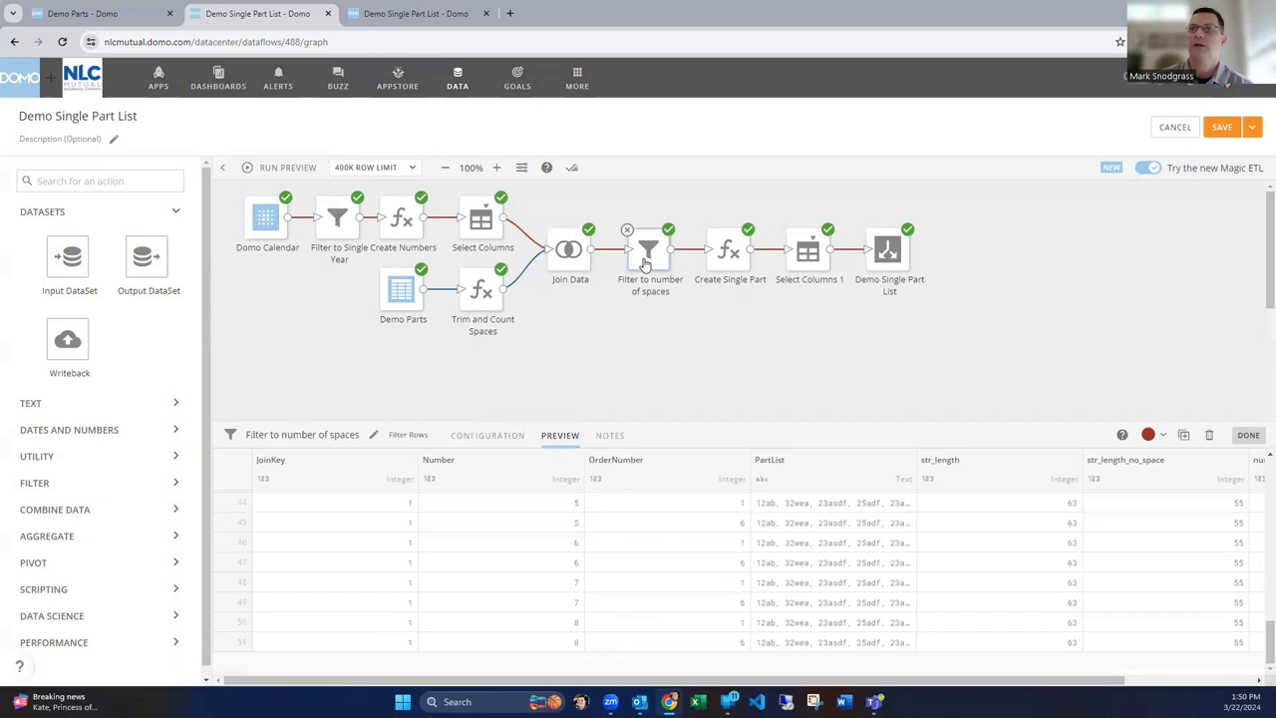
Review the filter rule Number <= num_spaces and browse the rows it keeps
left_click(487, 434)
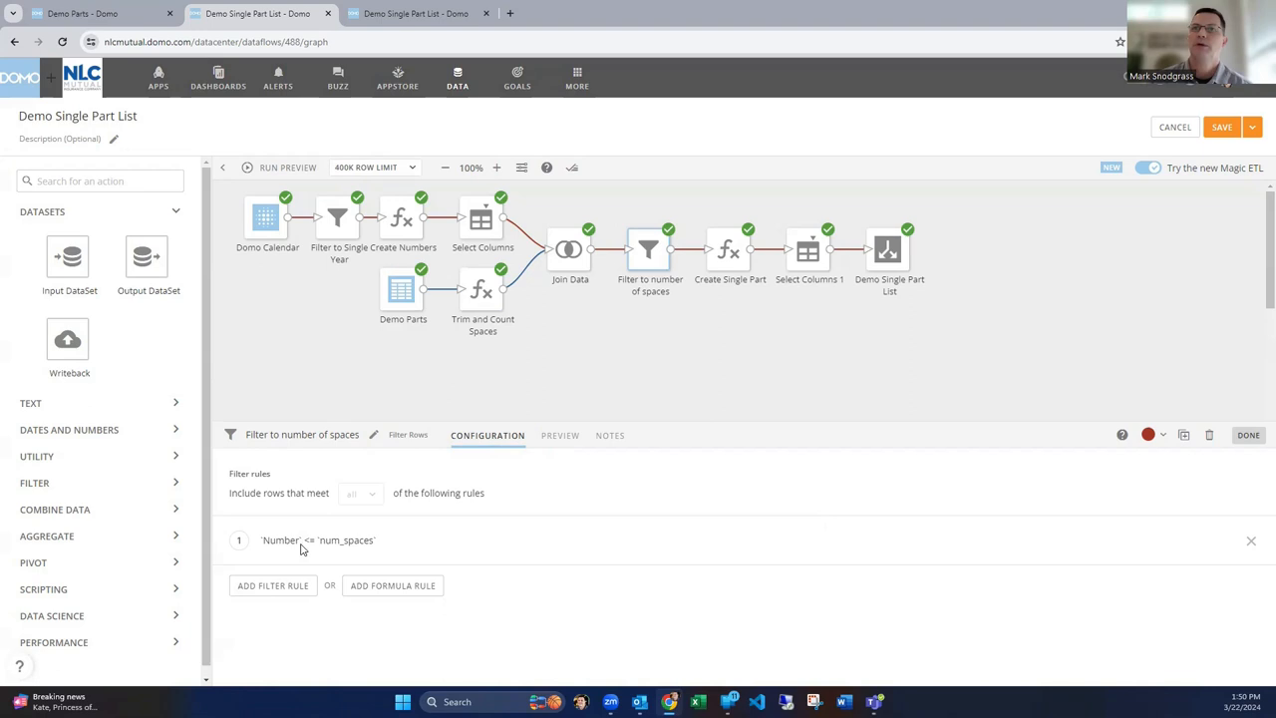
mouse_move(382, 550)
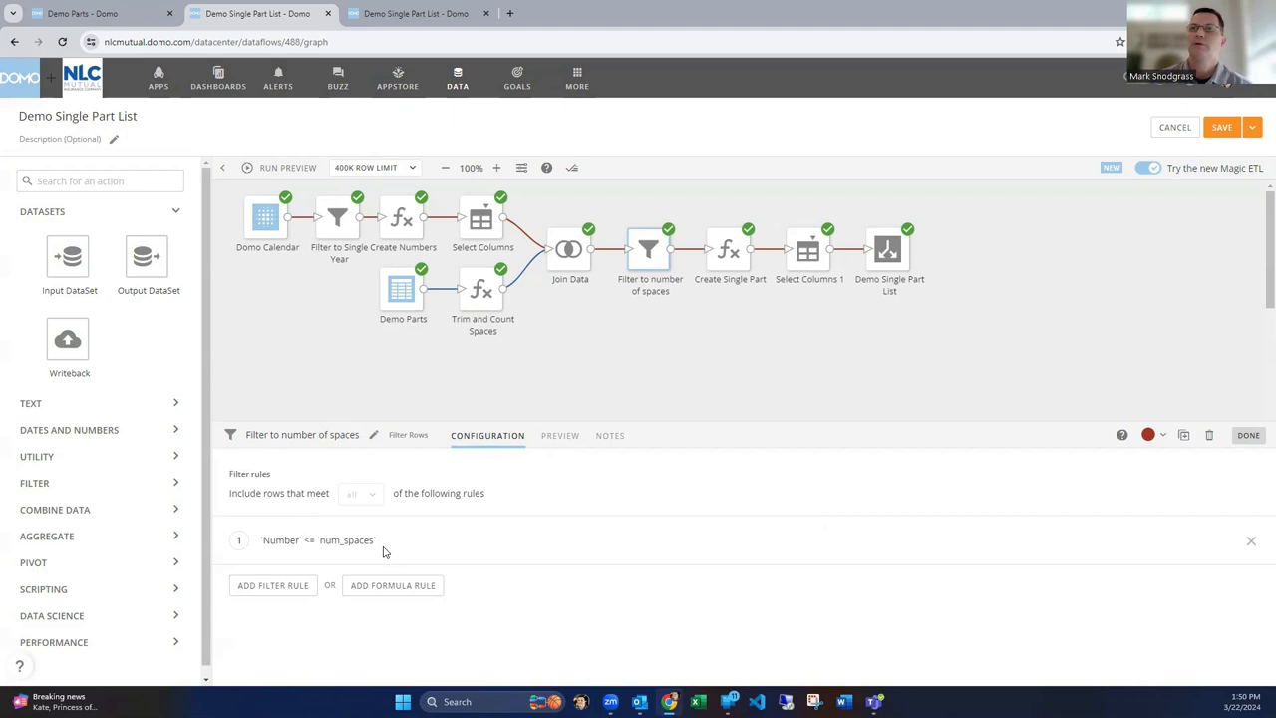
mouse_move(642, 299)
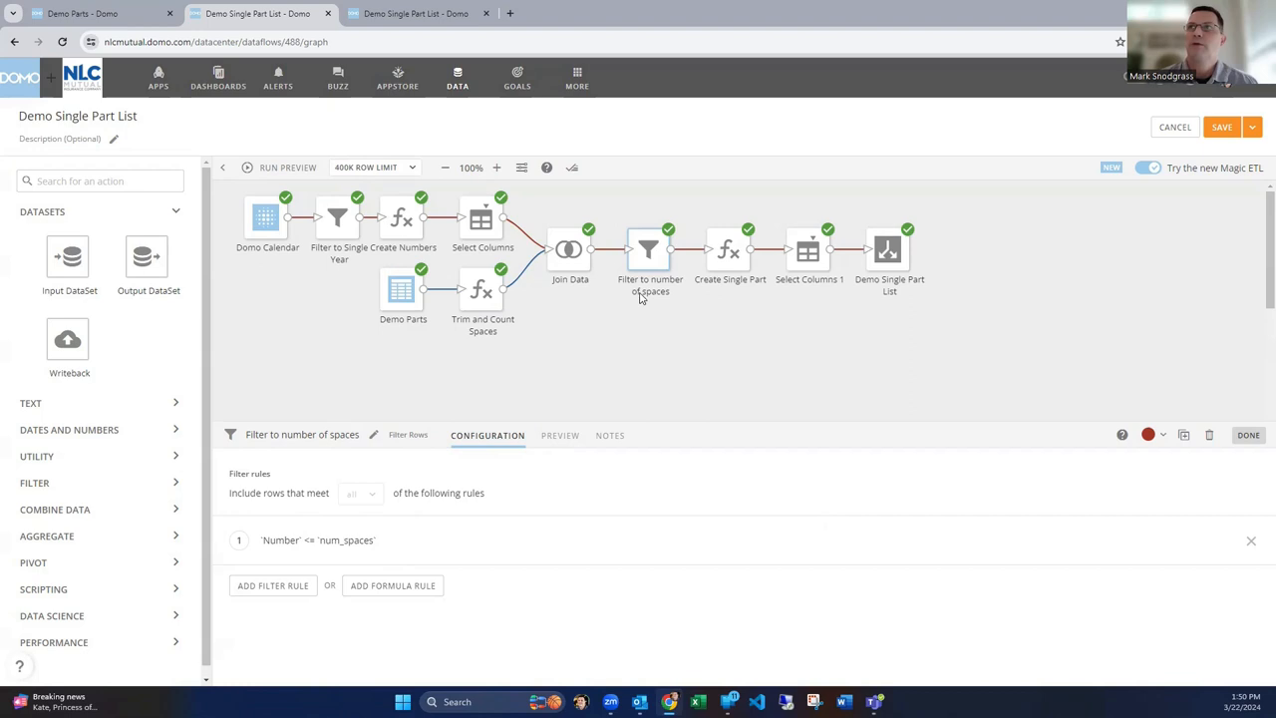
left_click(558, 434)
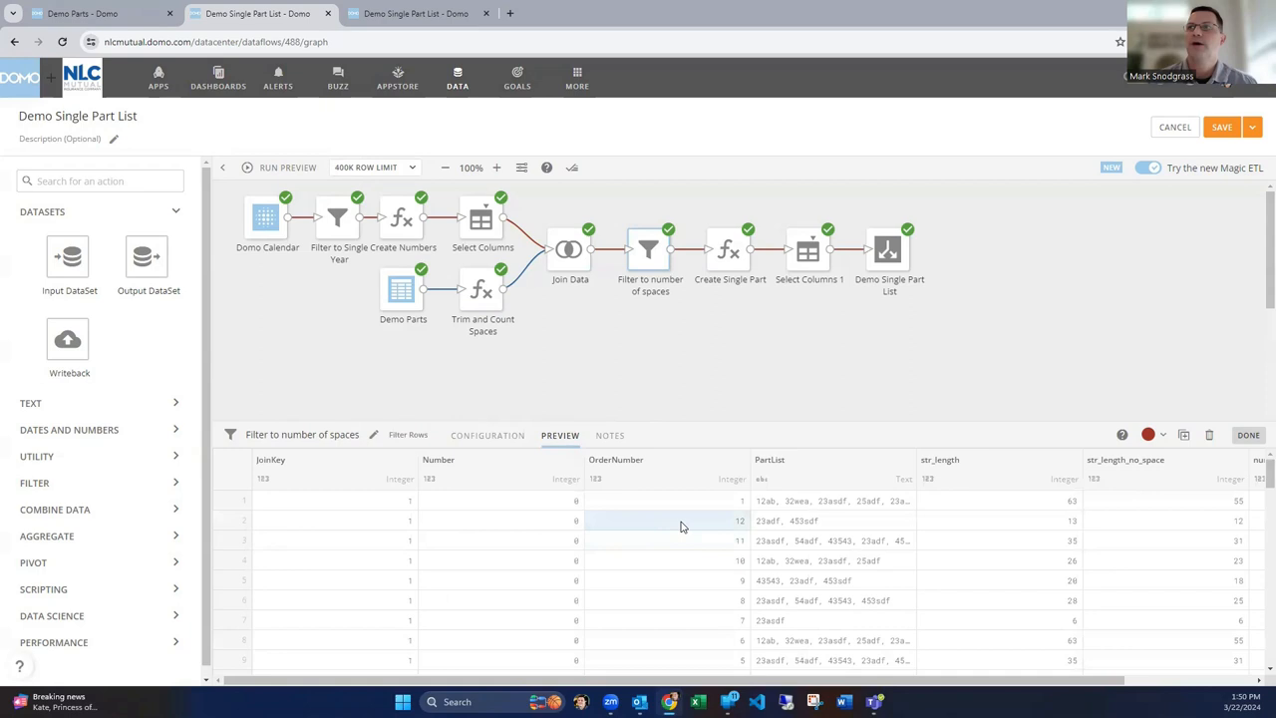
scroll("down", 3)
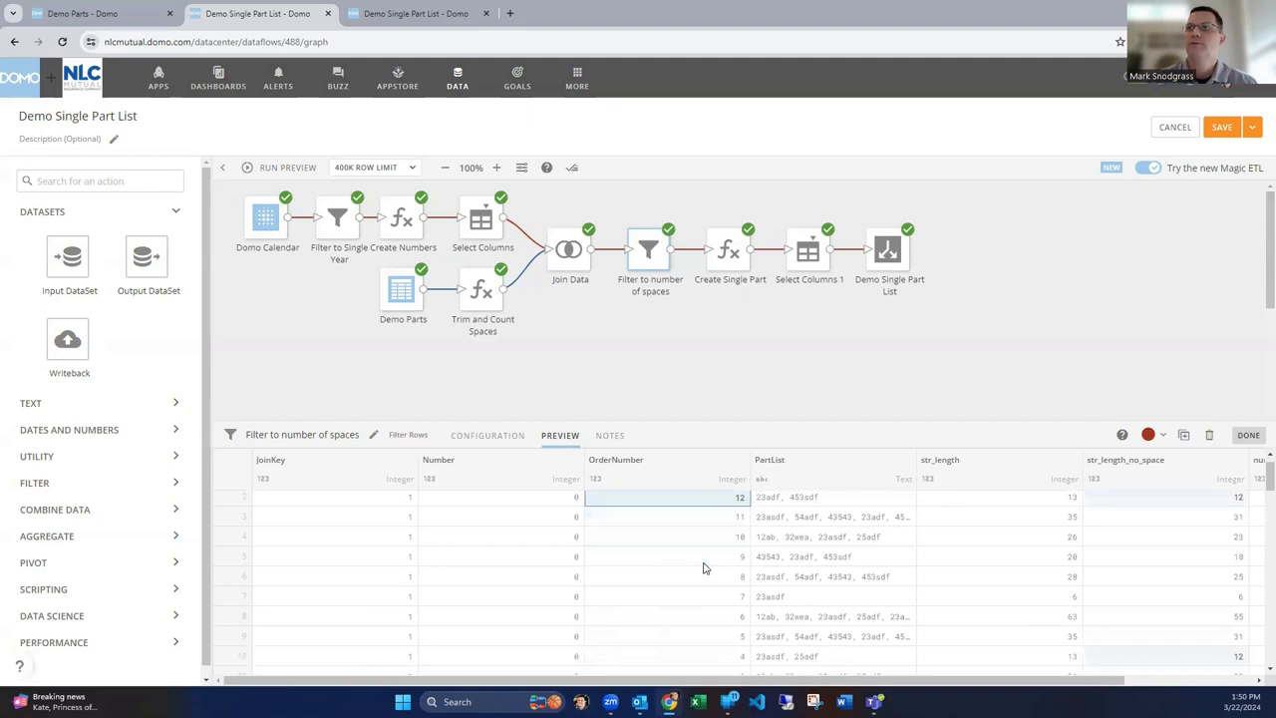
scroll("down", 3)
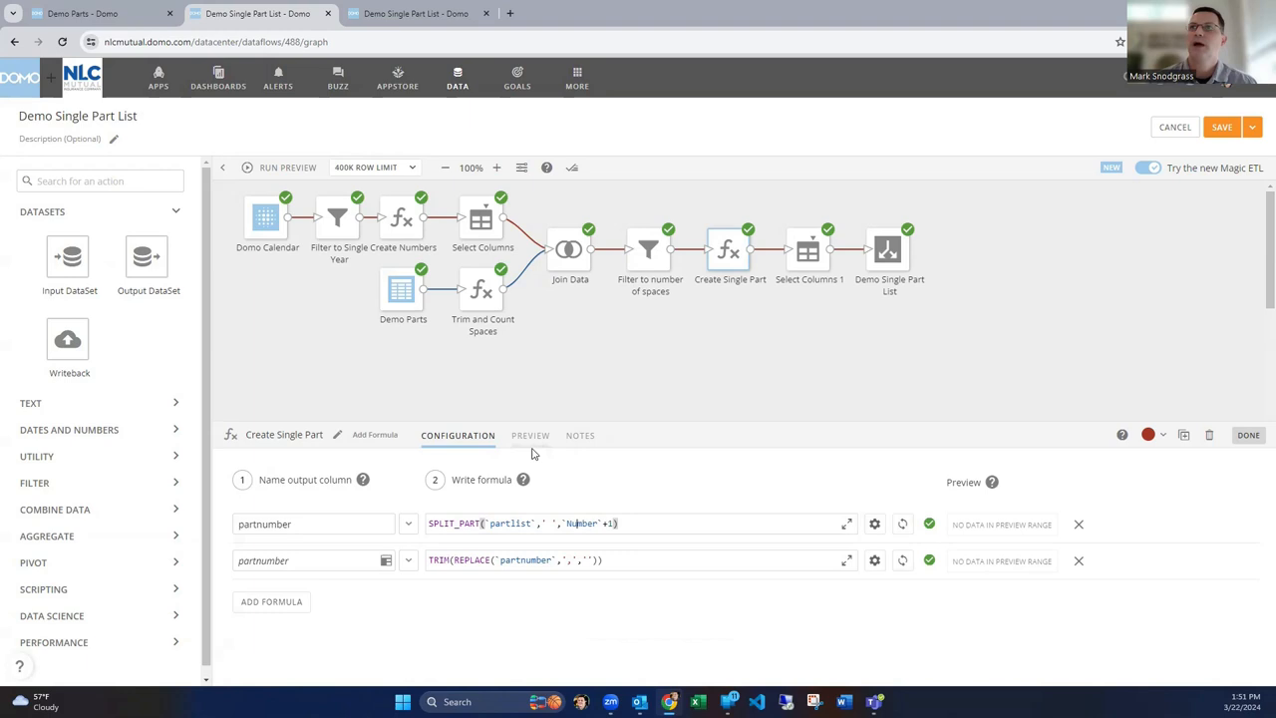
Preview Create Single Part rows, each PartList paired with one SPLIT_PART-extracted, trimmed partnumber
left_click(530, 435)
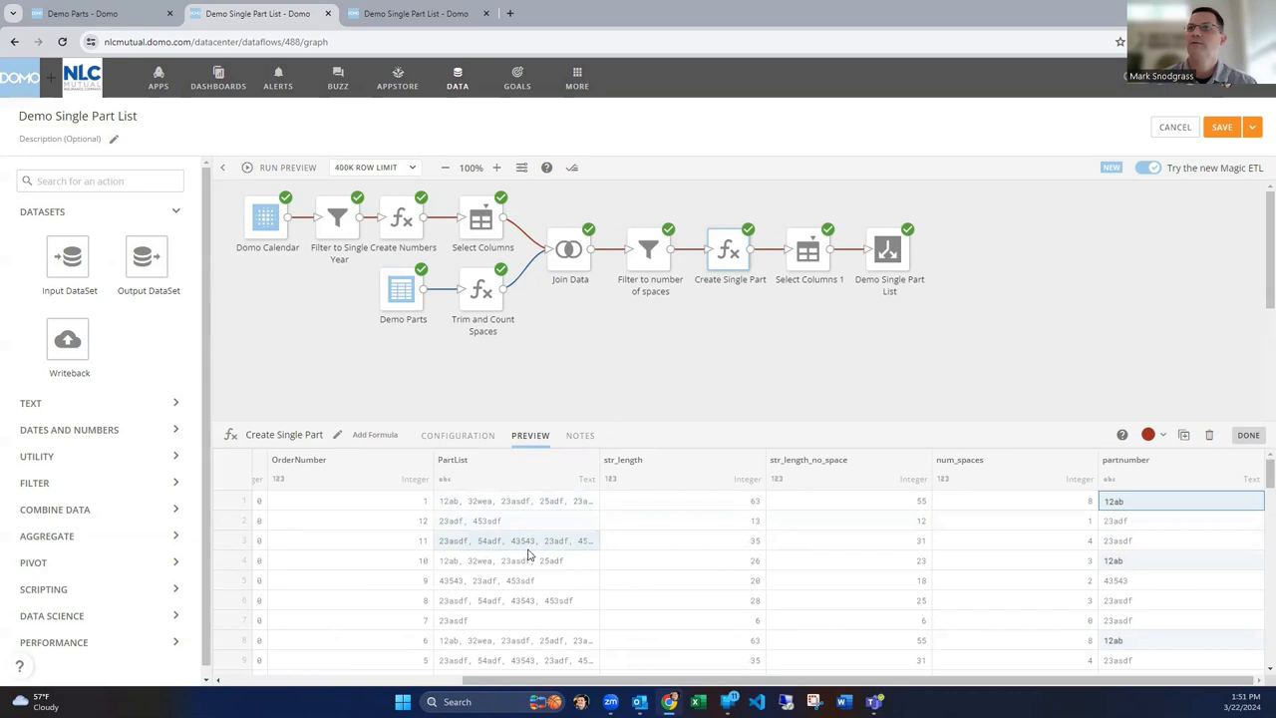
Browse the Select Columns 1 output keeping only OrderNumber, PartList and partnumber per row
left_click(809, 248)
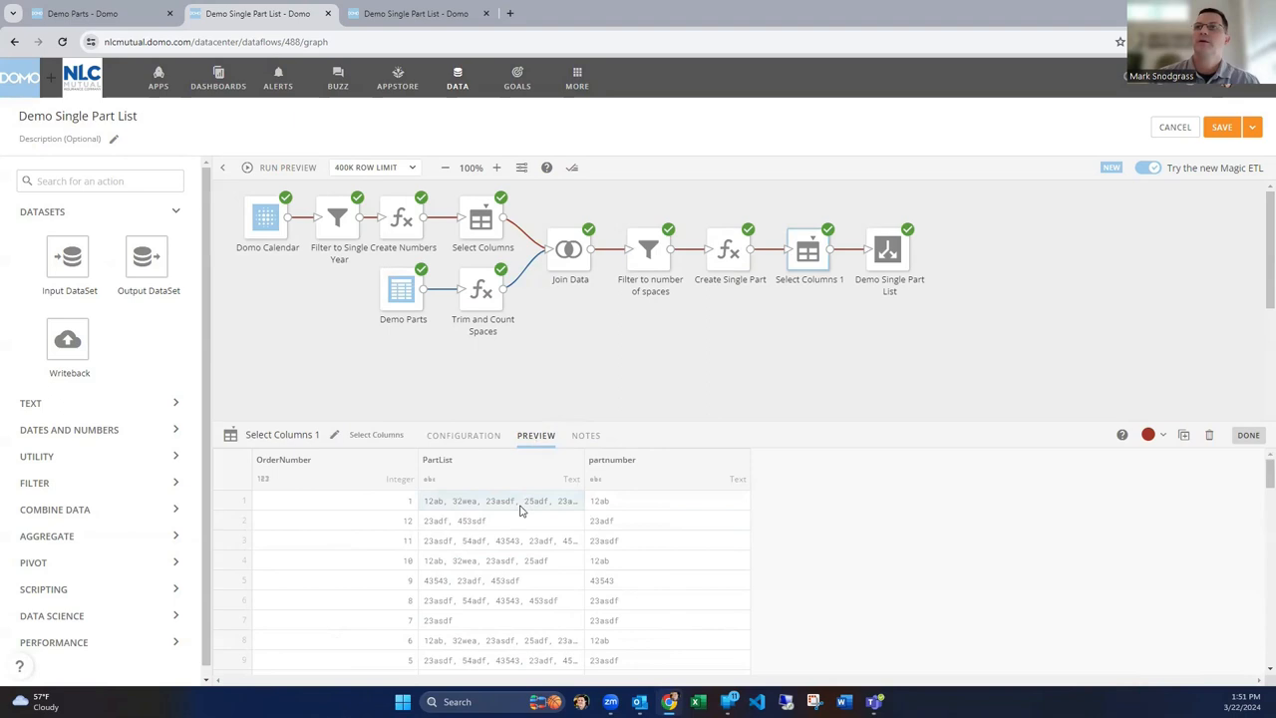
left_click(329, 500)
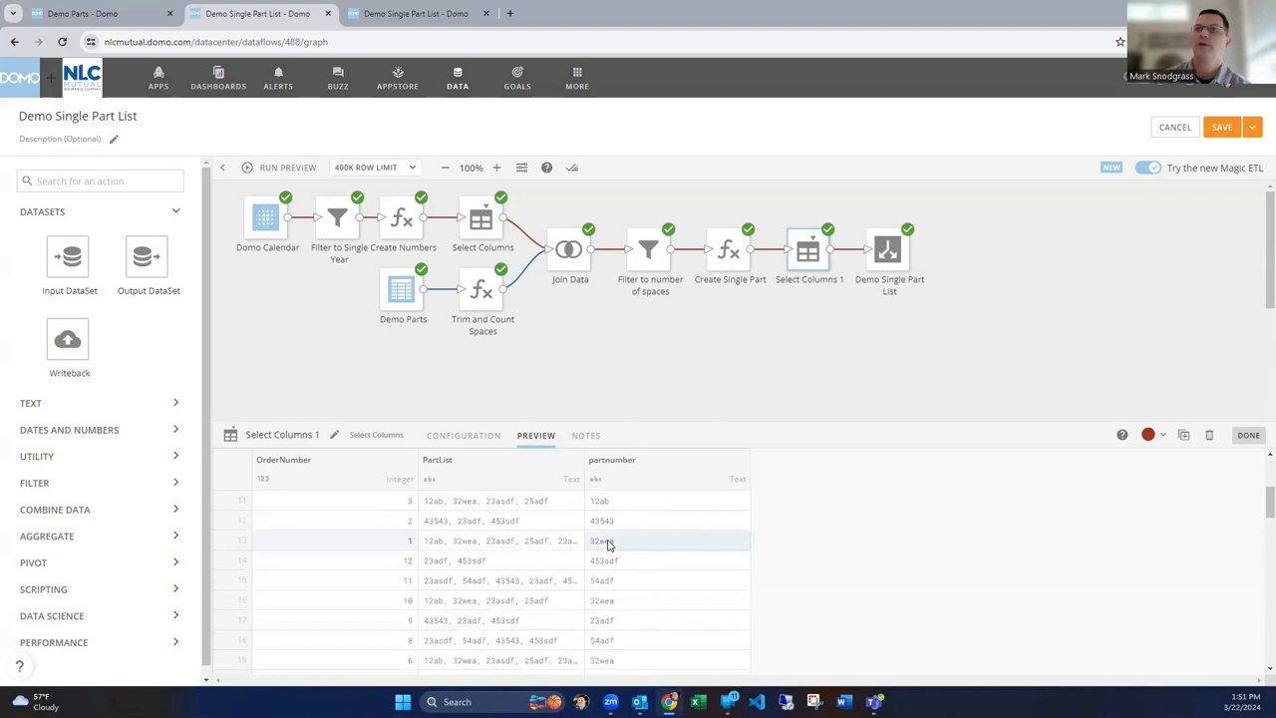
scroll("down", 3)
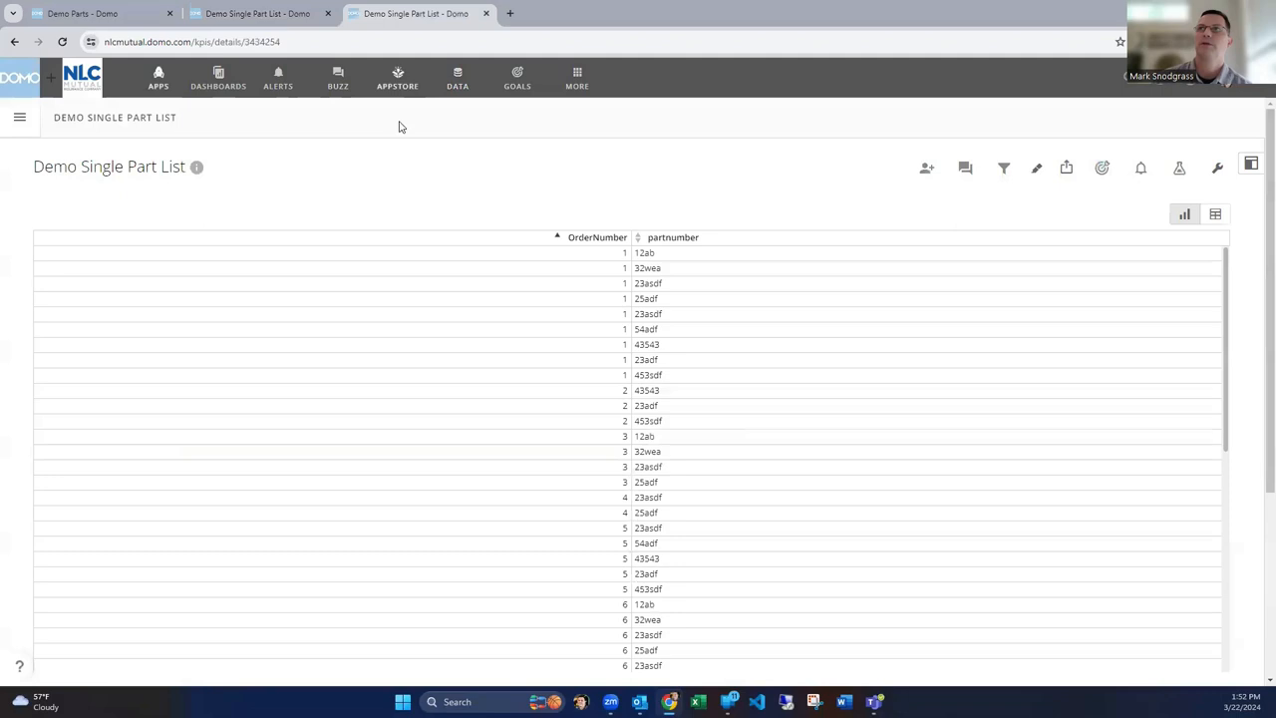
mouse_move(590, 375)
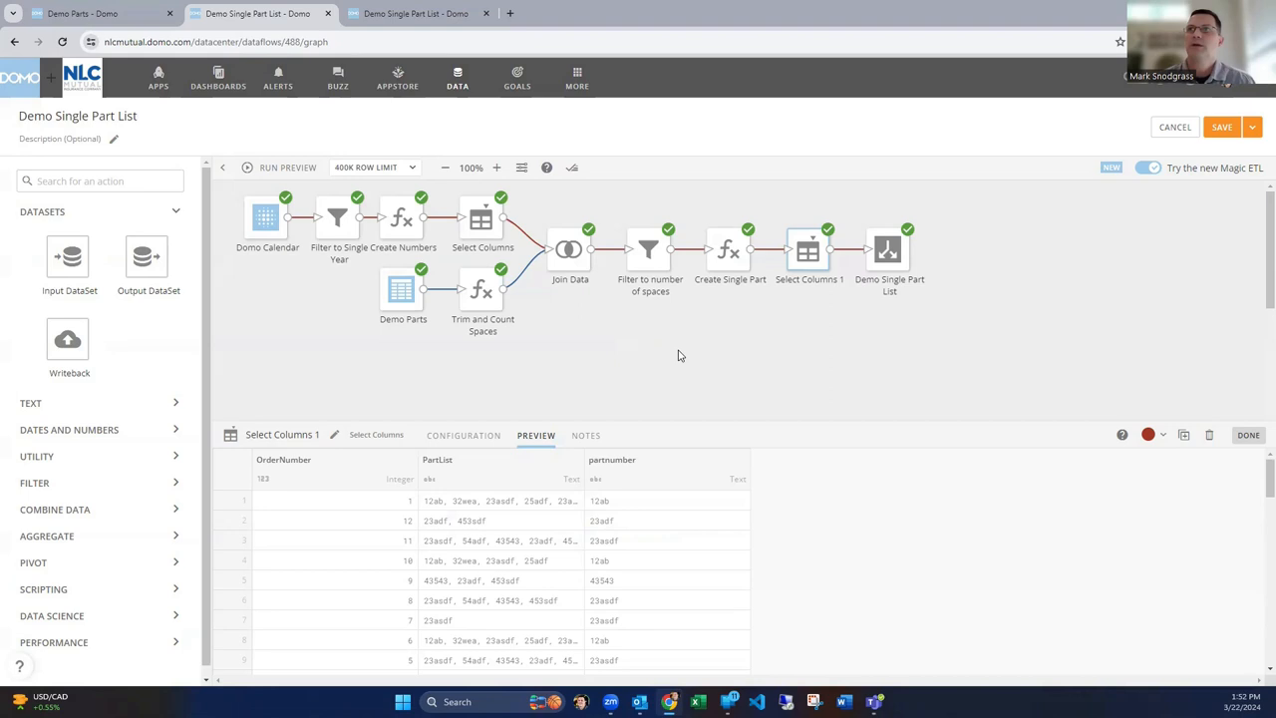
mouse_move(562, 362)
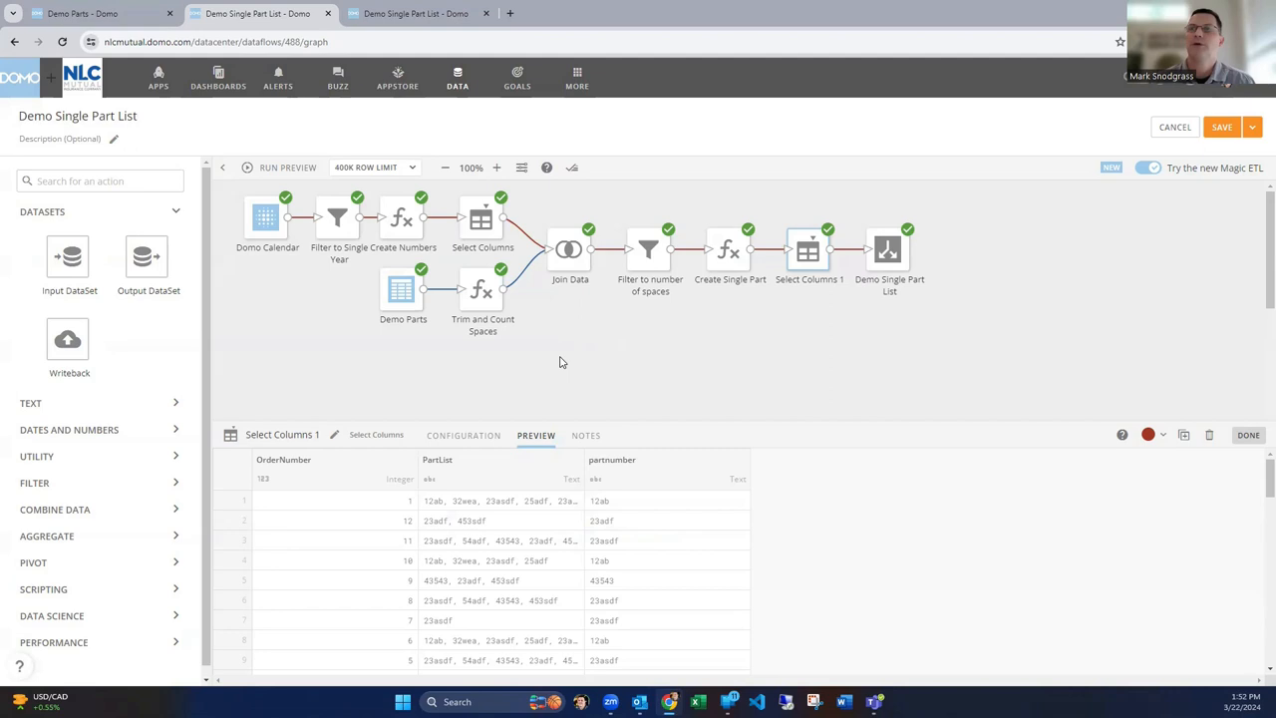